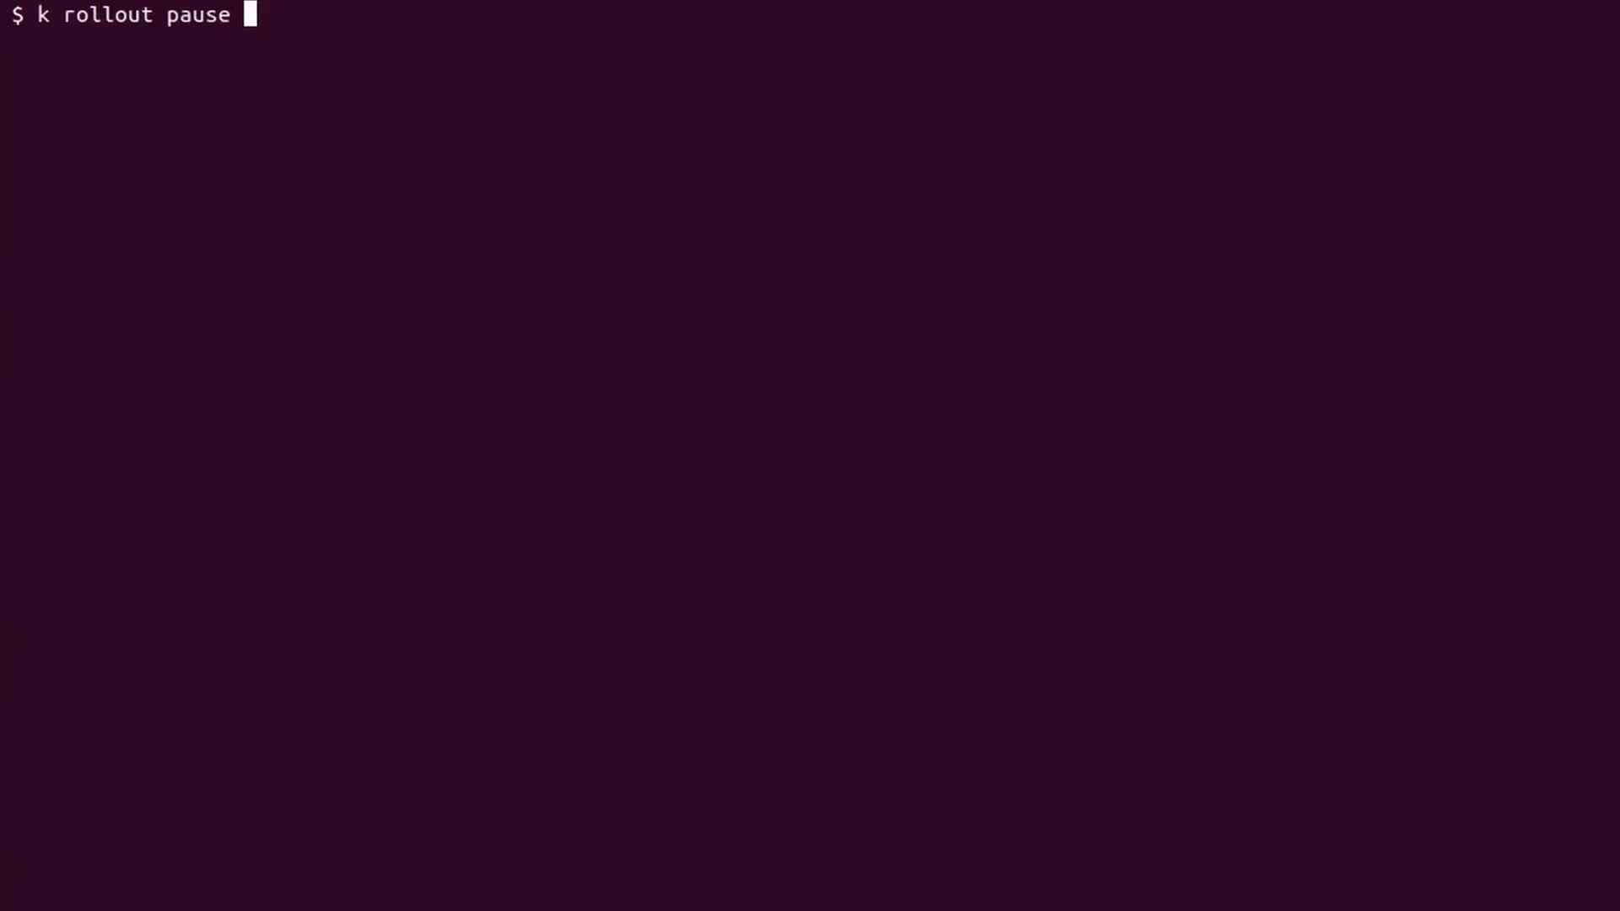
pyautogui.write('deployment sample')
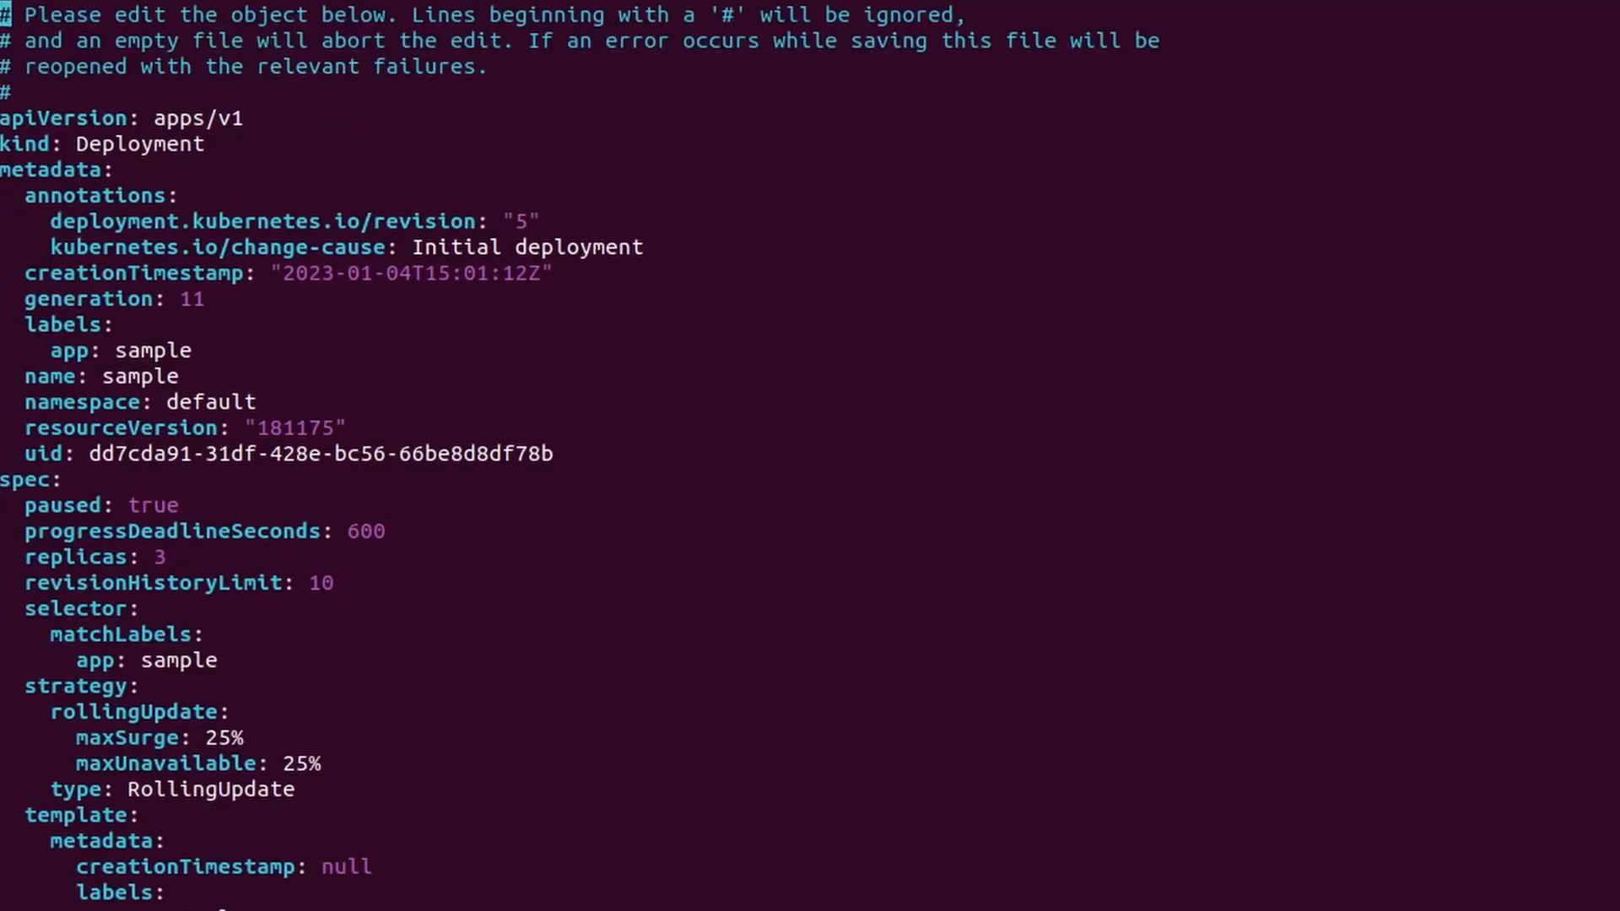
pyautogui.scroll(-3)
pyautogui.write('k describe deployments.apps ')
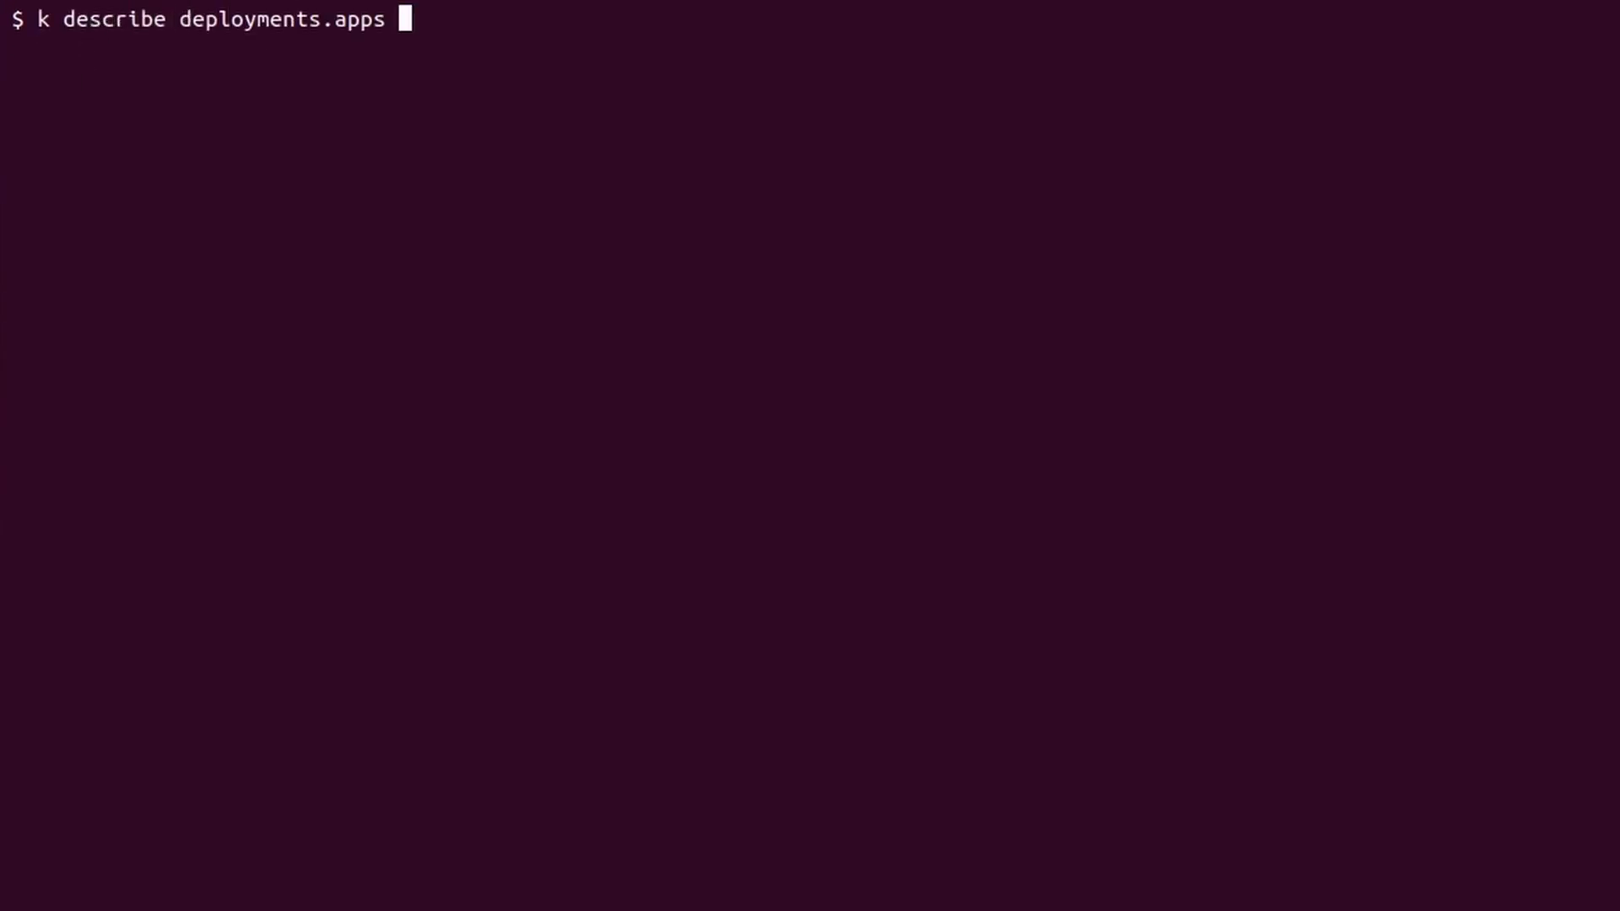
pyautogui.write('sample')
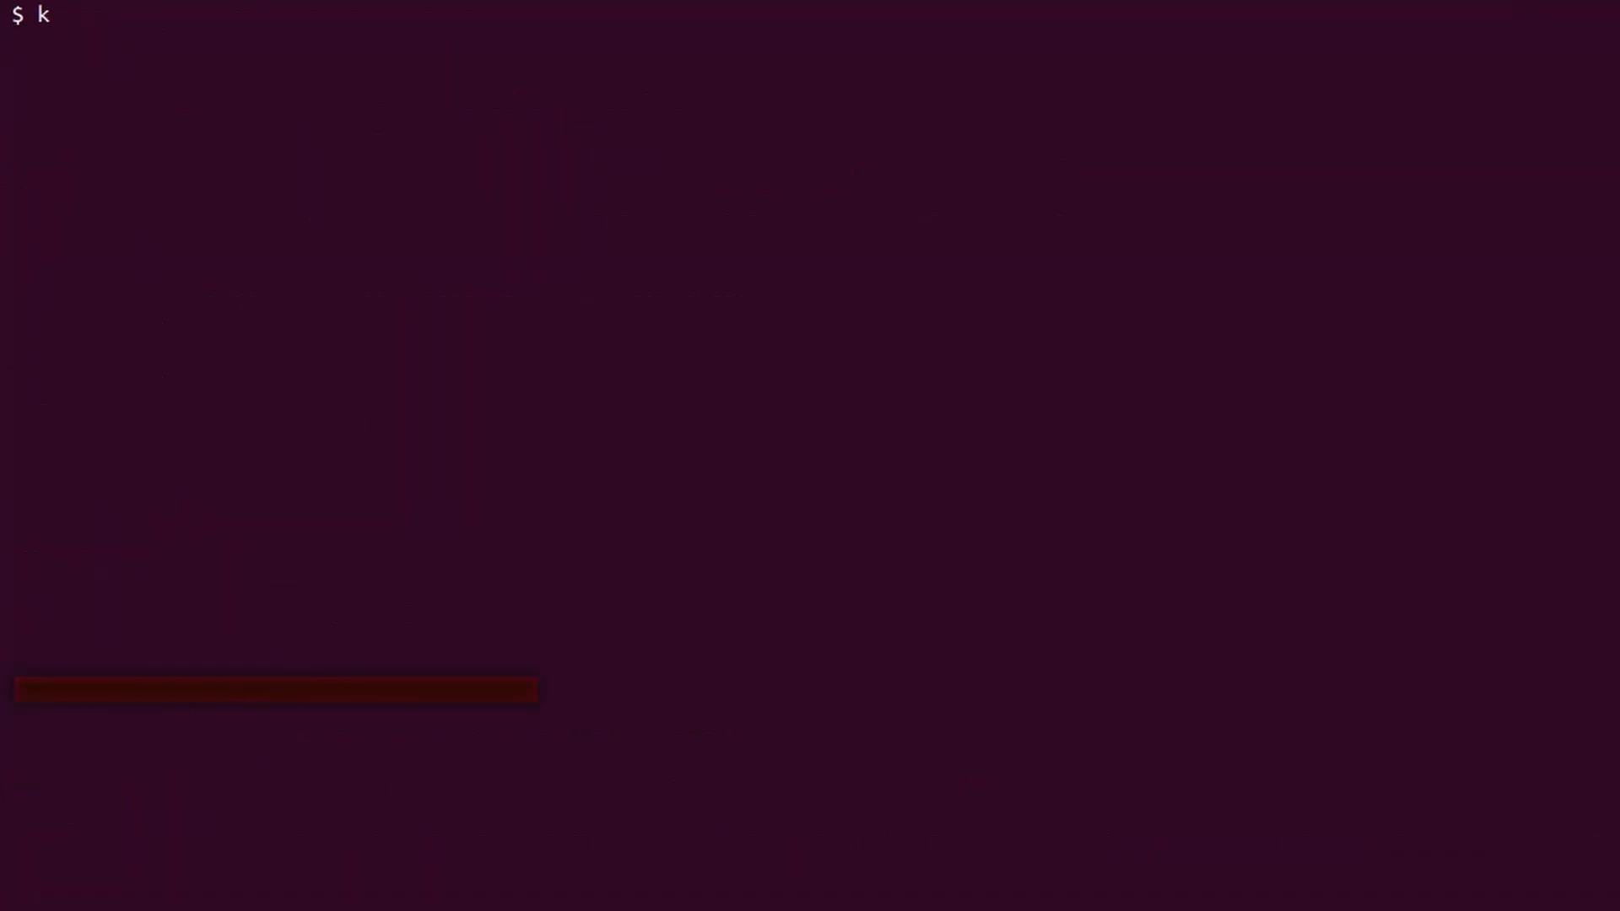
pyautogui.write('rollout resume')
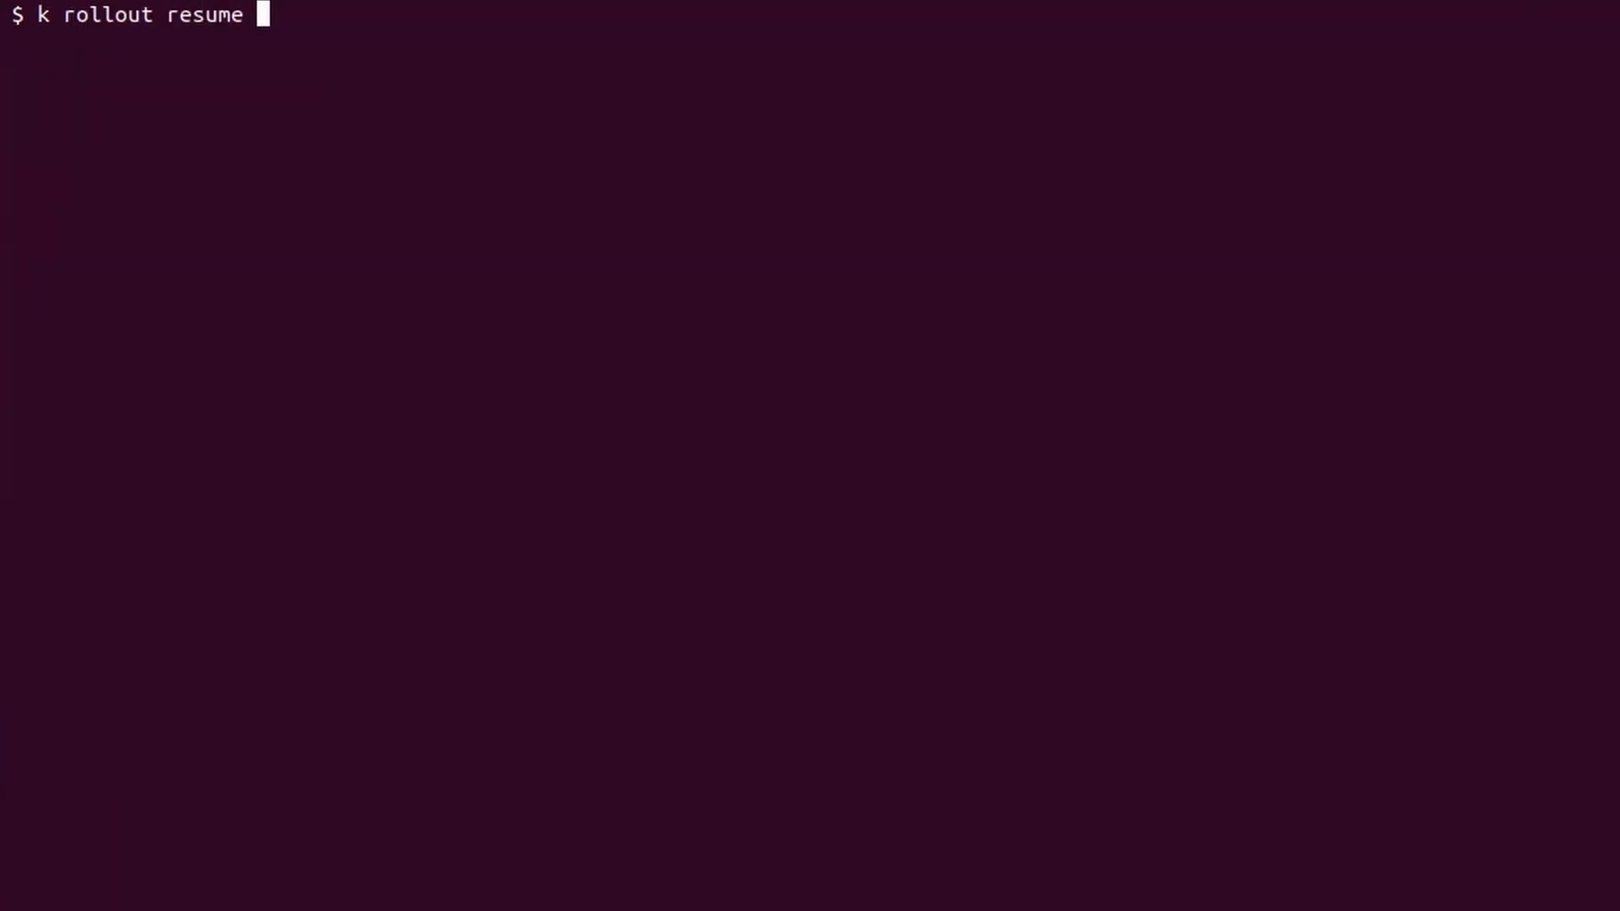
pyautogui.write('deployment sample')
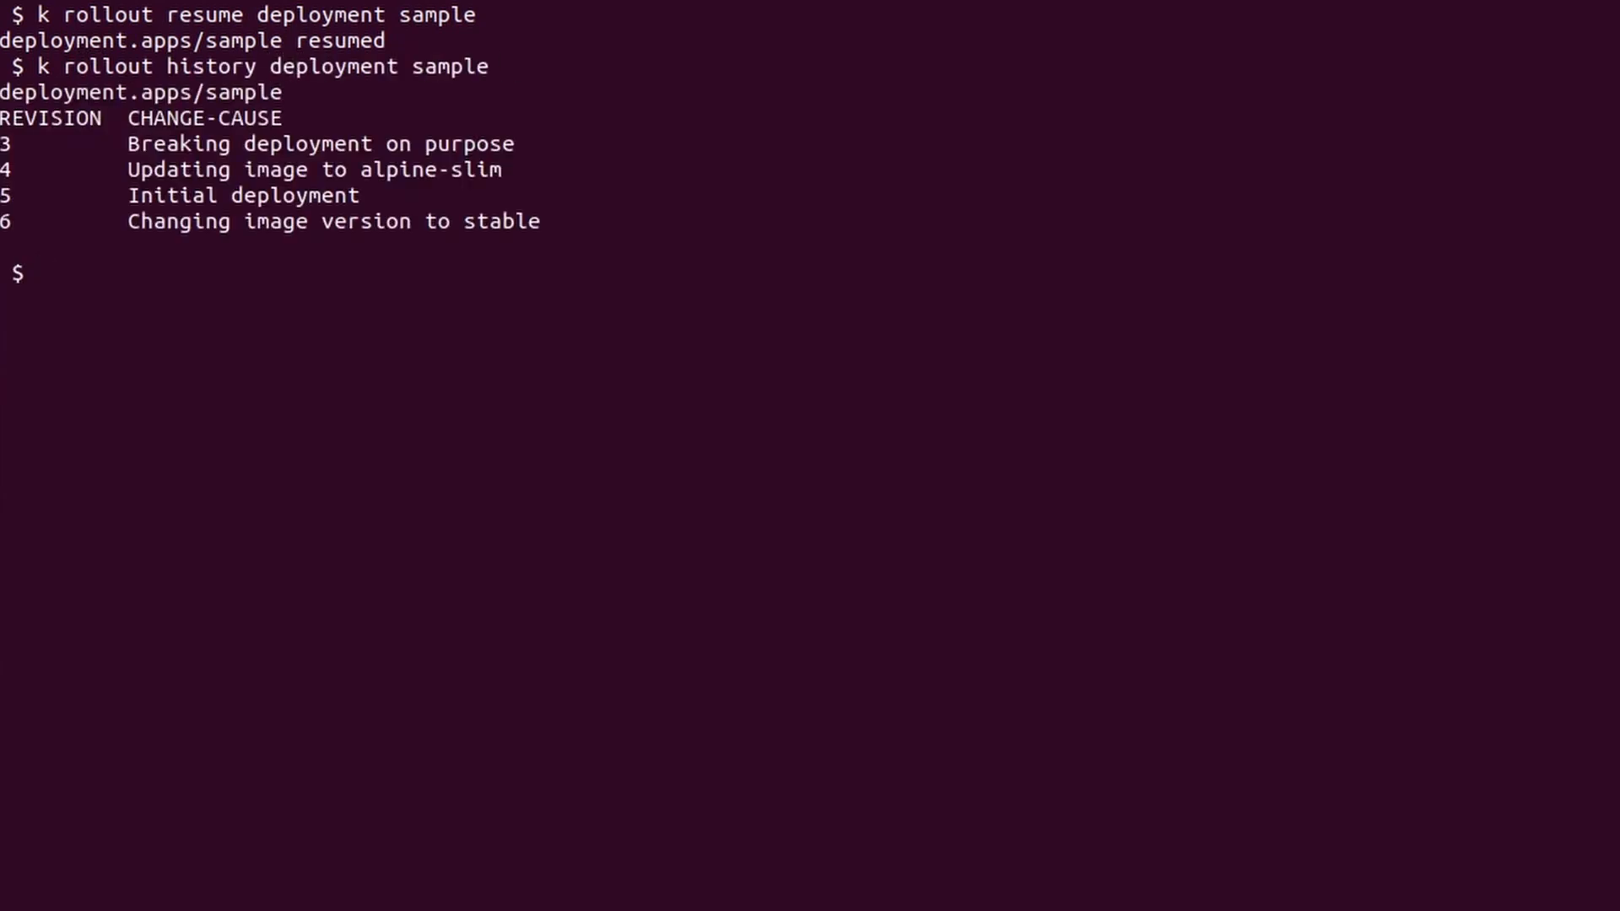
pyautogui.write('k rollout status deployment sample')
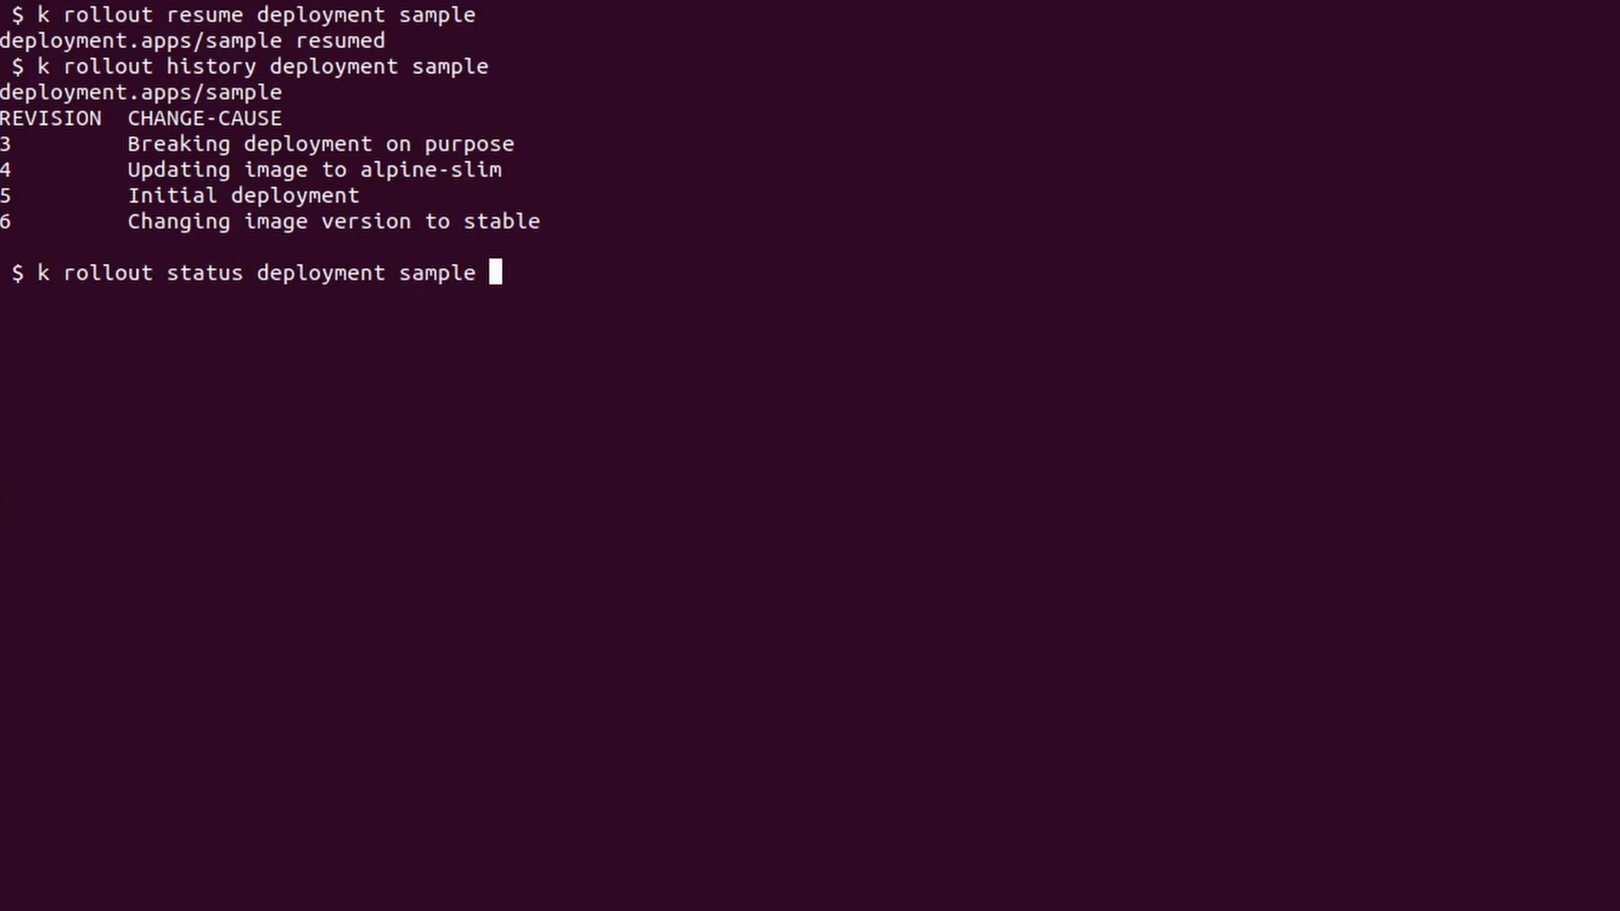